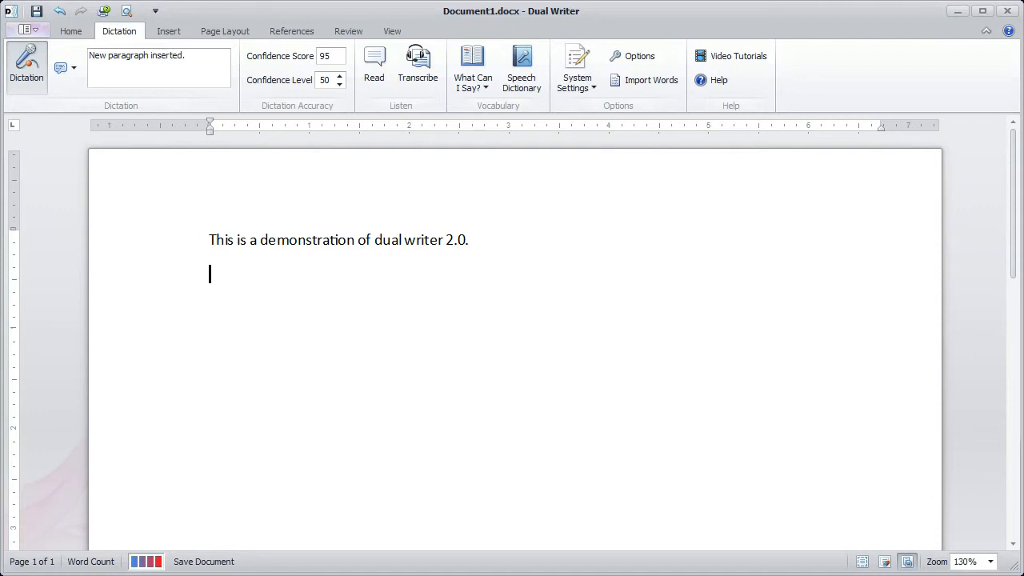
Dictate 'Dual writer is a complete word processor for Microsoft Windows, with built-in speech recognition and transcription, plus many other features that will make you more productive.'
{"action": "type", "text": "Dual writer is a complete word processor for Microsoft Windows,"}
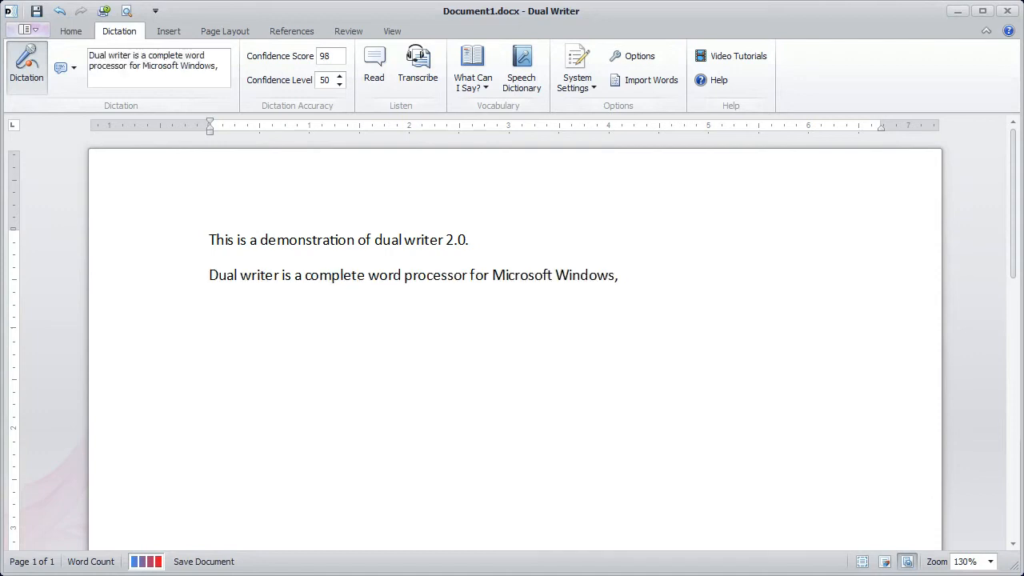
{"action": "left_click", "coordinate": [617, 275]}
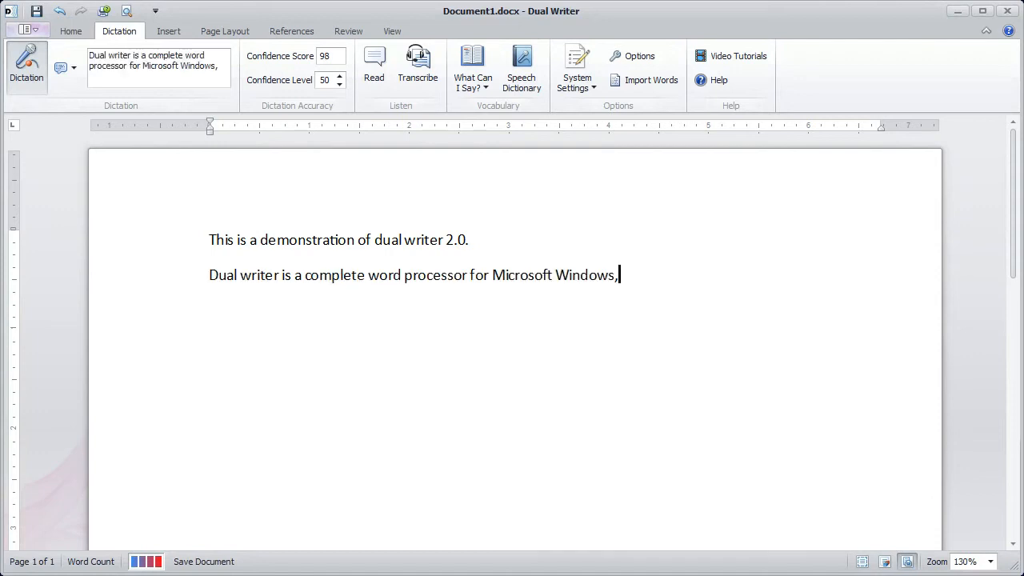
{"action": "type", "text": "with built-in speech recognition and transcription."}
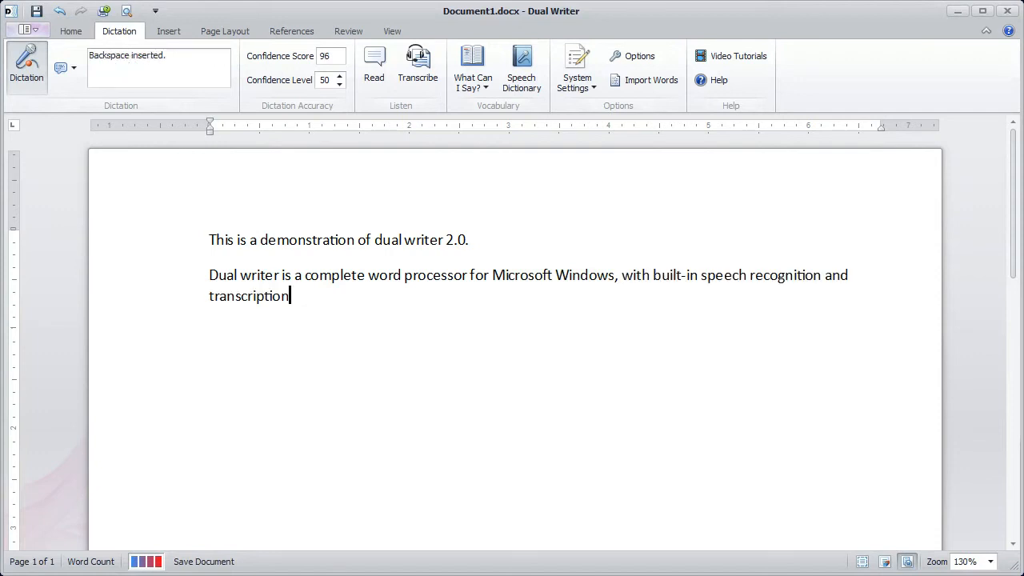
{"action": "type", "text": ","}
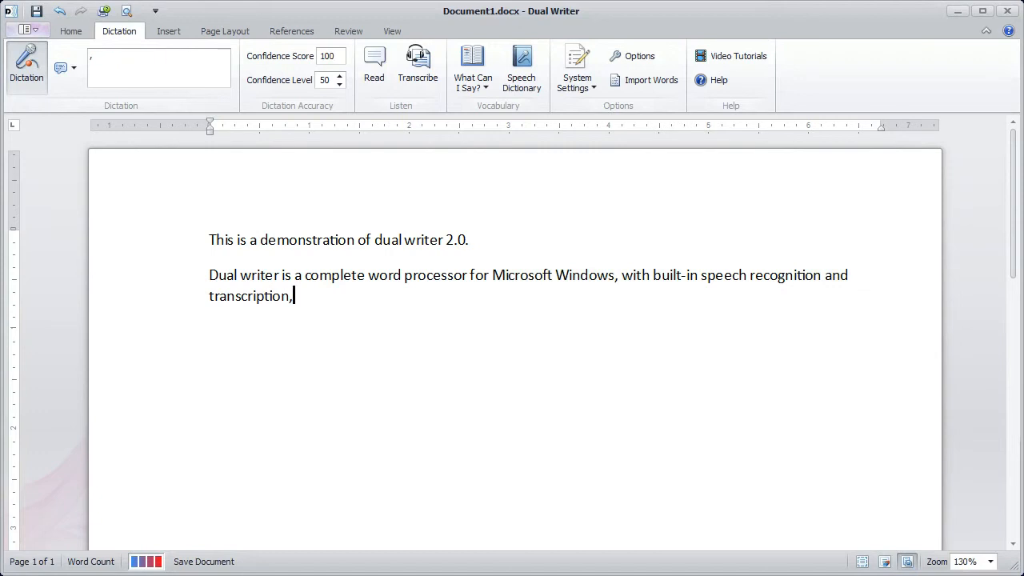
{"action": "type", "text": "plus many other features that will make you more productive."}
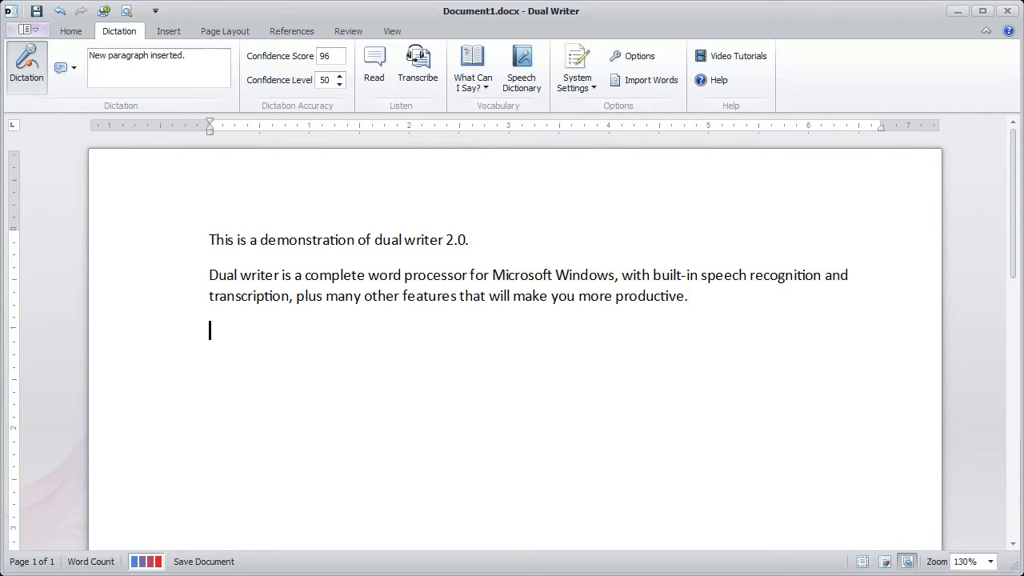
Dictate the download pitch, 'Dual writer is only $29.95' and 'You can download DualWriter at' on separate lines
{"action": "type", "text": "You should download and try dual writer because"}
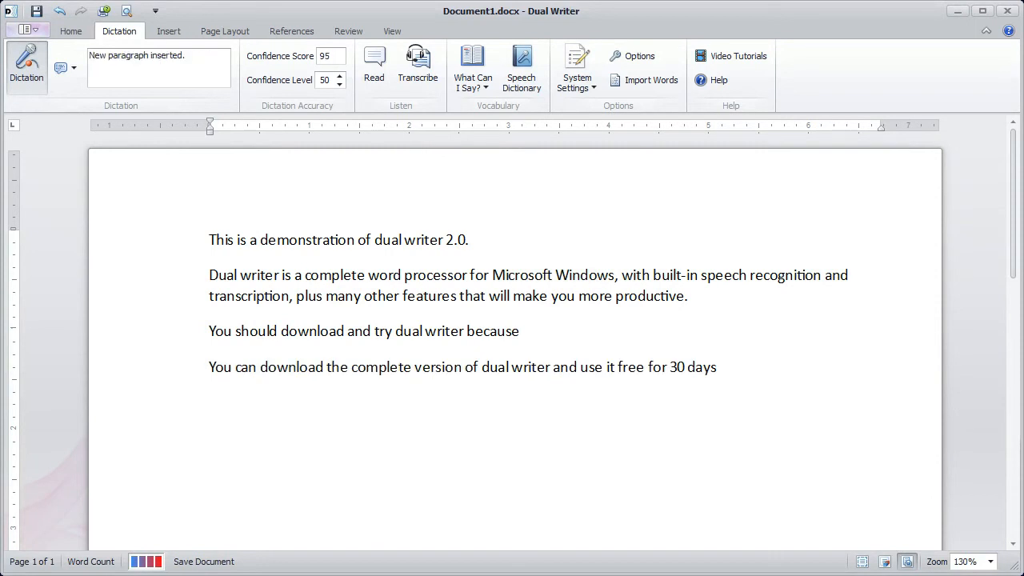
{"action": "type", "text": "Dual writer is only $29.95"}
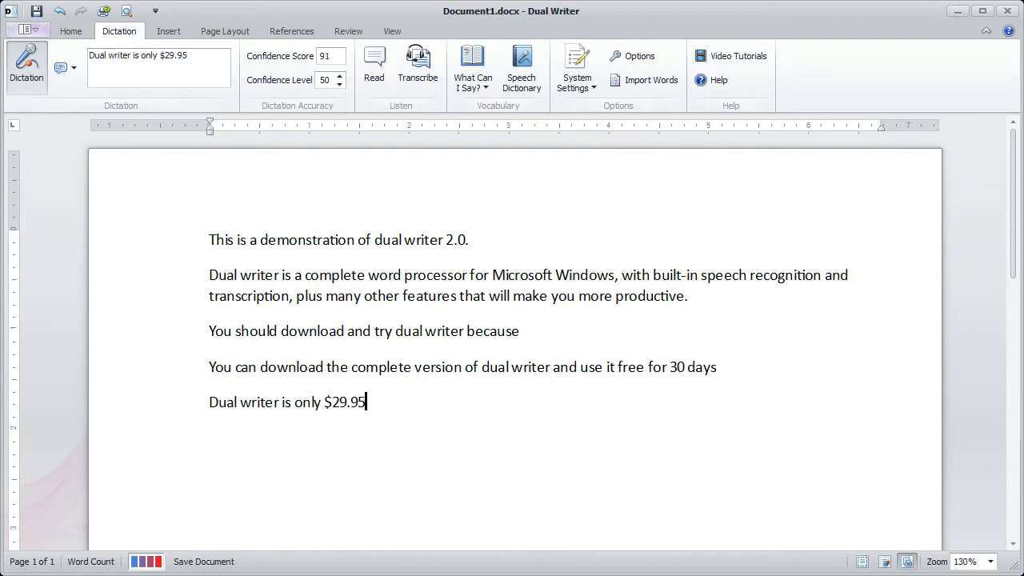
{"action": "key", "text": "enter"}
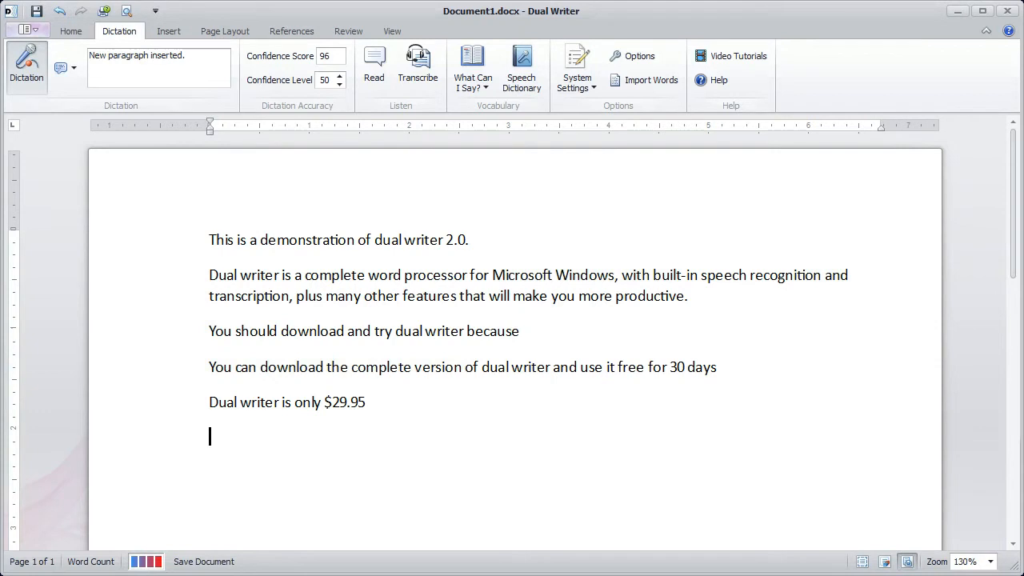
{"action": "type", "text": "You can download DualWriter at"}
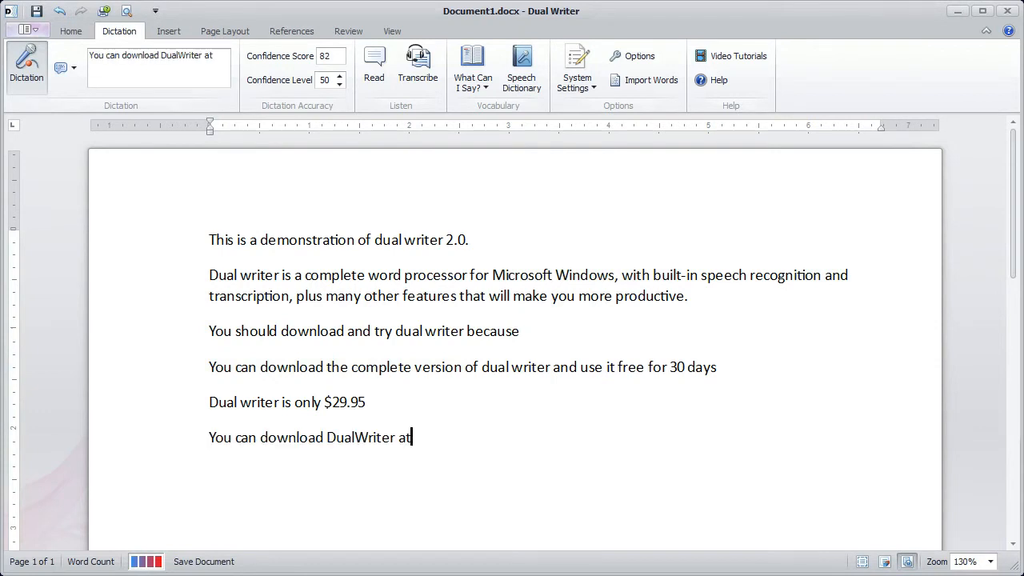
{"action": "key", "text": "enter"}
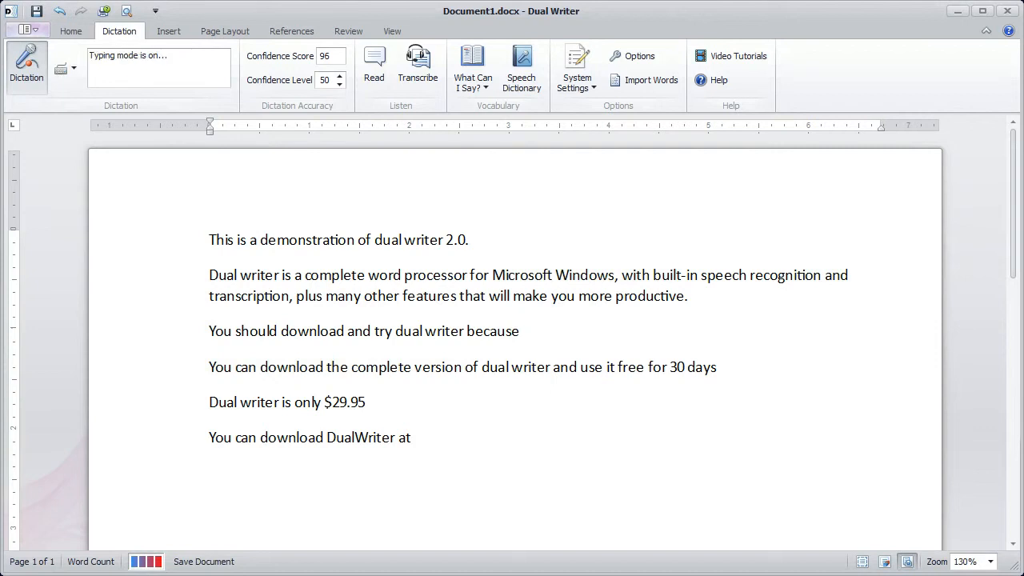
{"action": "type", "text": "http://"}
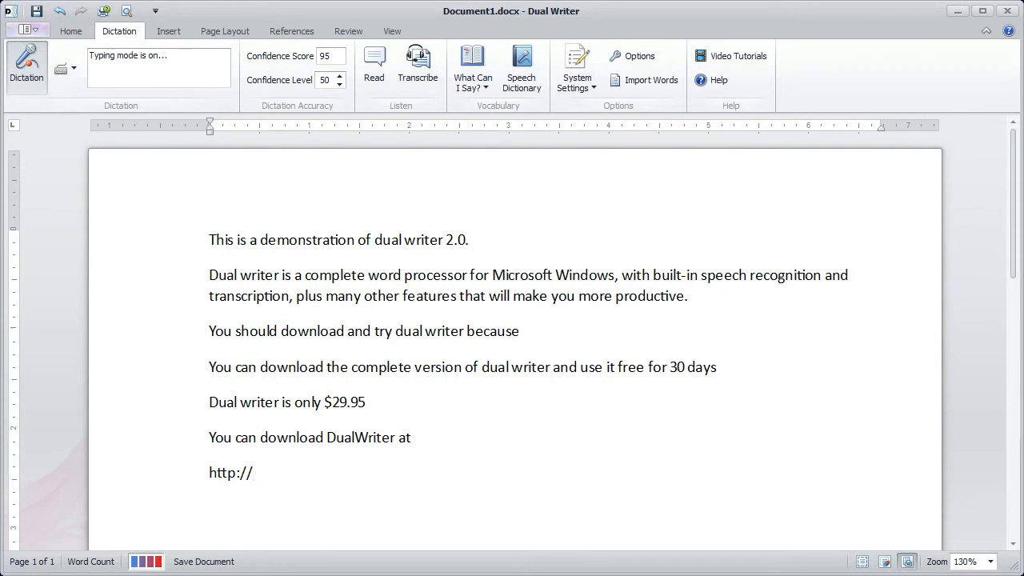
{"action": "type", "text": "www.dual"}
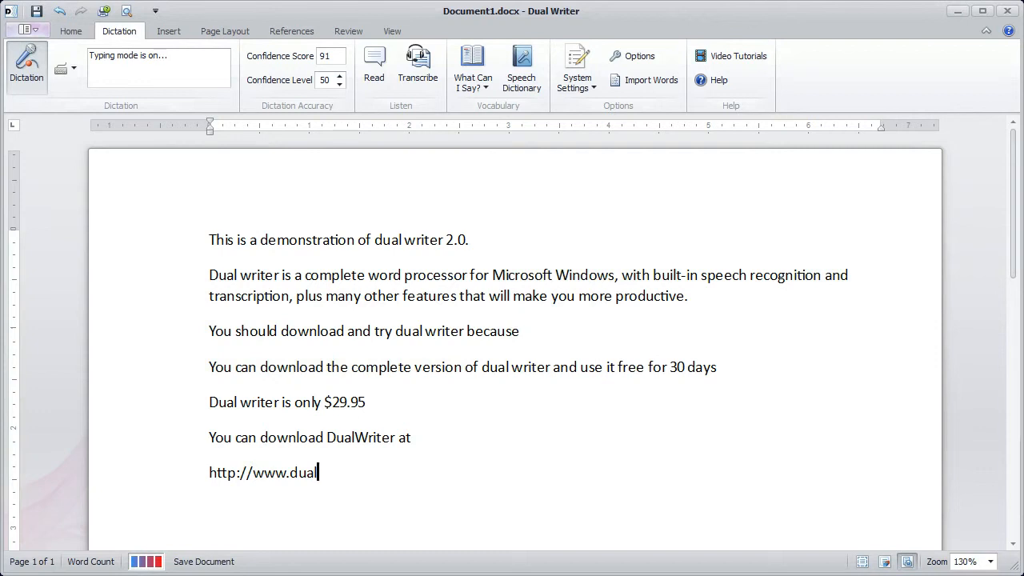
{"action": "type", "text": "writer"}
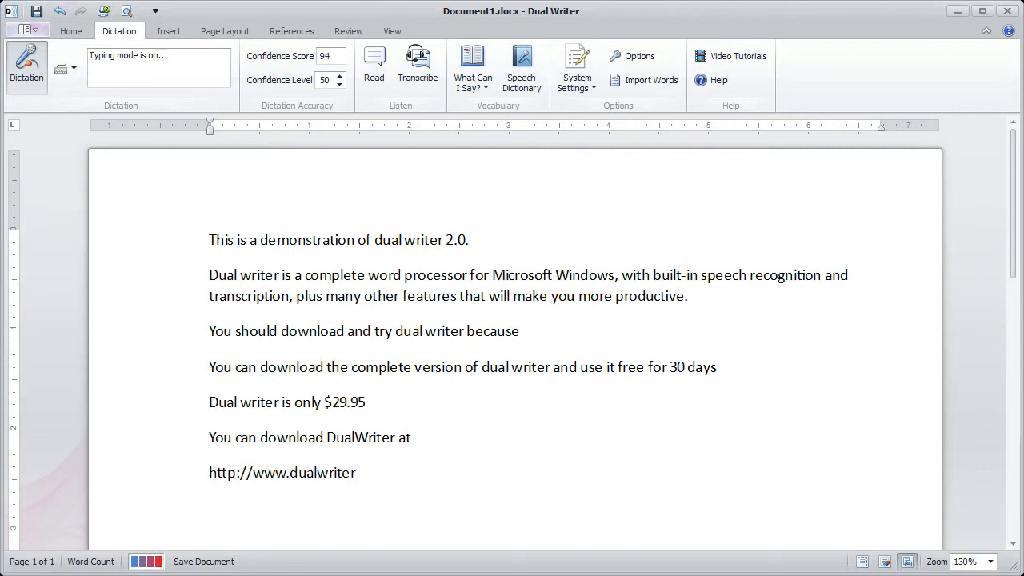
{"action": "type", "text": ".com"}
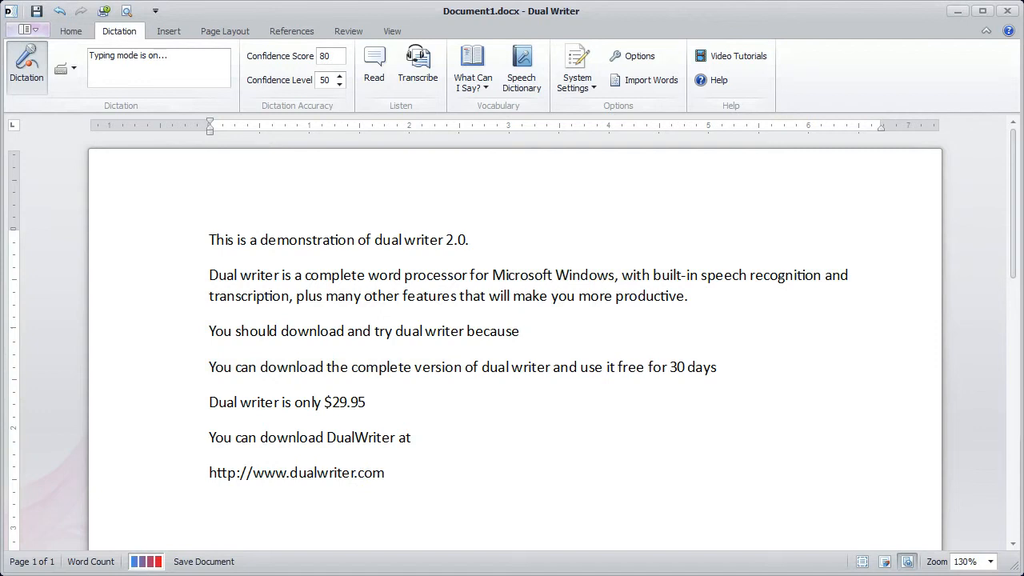
{"action": "left_click", "coordinate": [384, 472]}
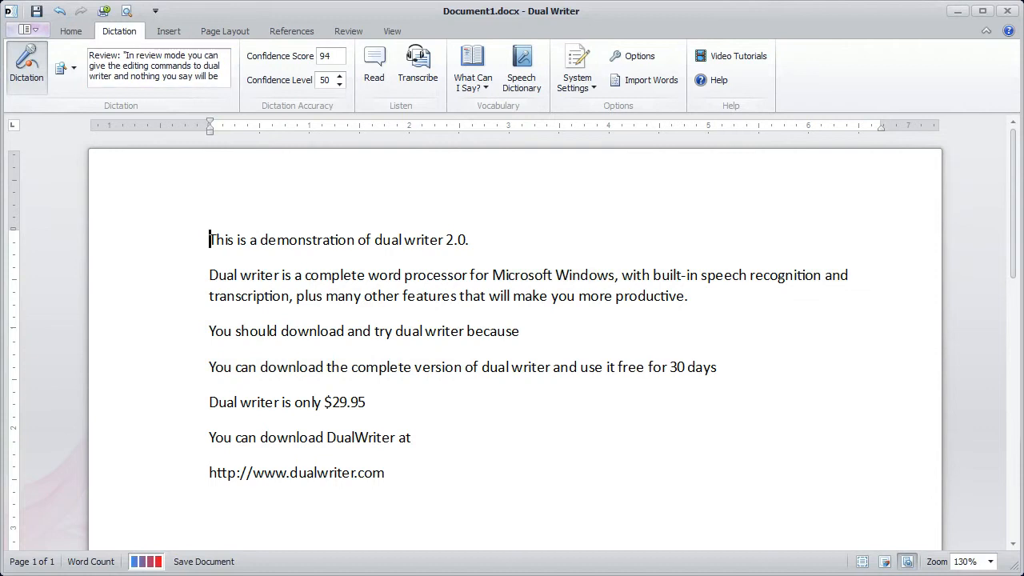
Capitalize 'dual' and 'writer' in the first sentence and make that sentence bold
{"action": "double_click", "coordinate": [387, 240]}
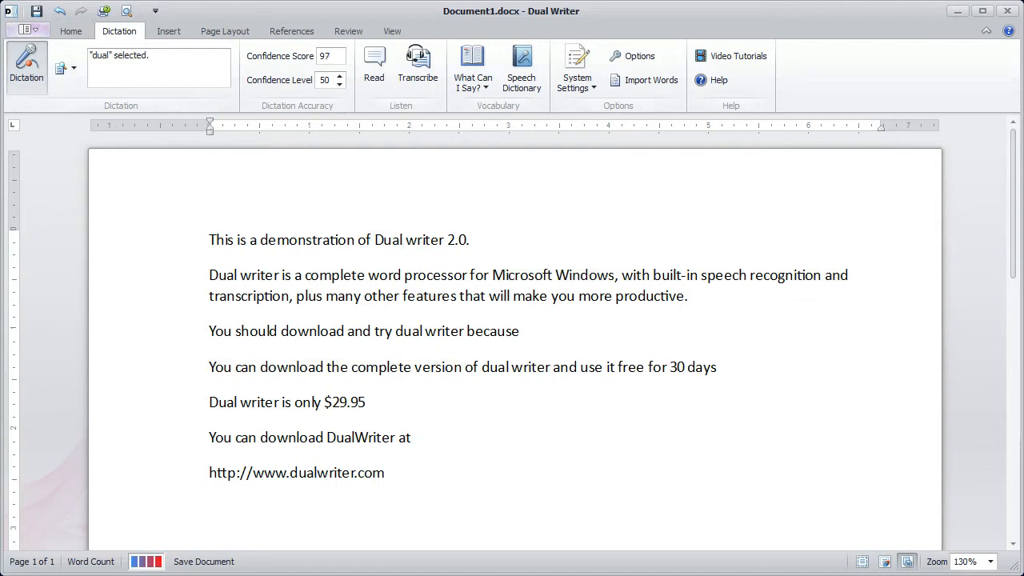
{"action": "double_click", "coordinate": [422, 240]}
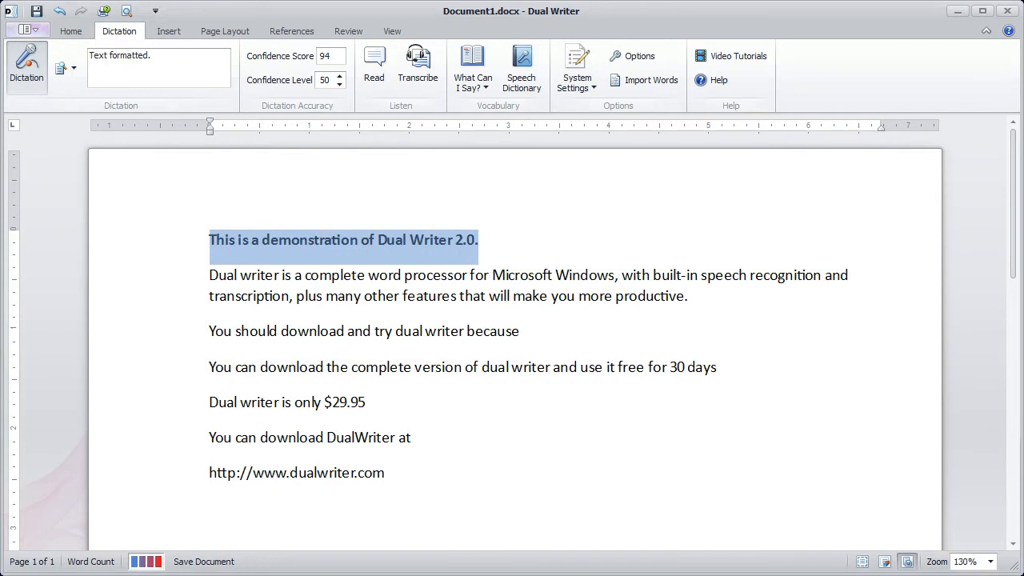
{"action": "left_click", "coordinate": [208, 276]}
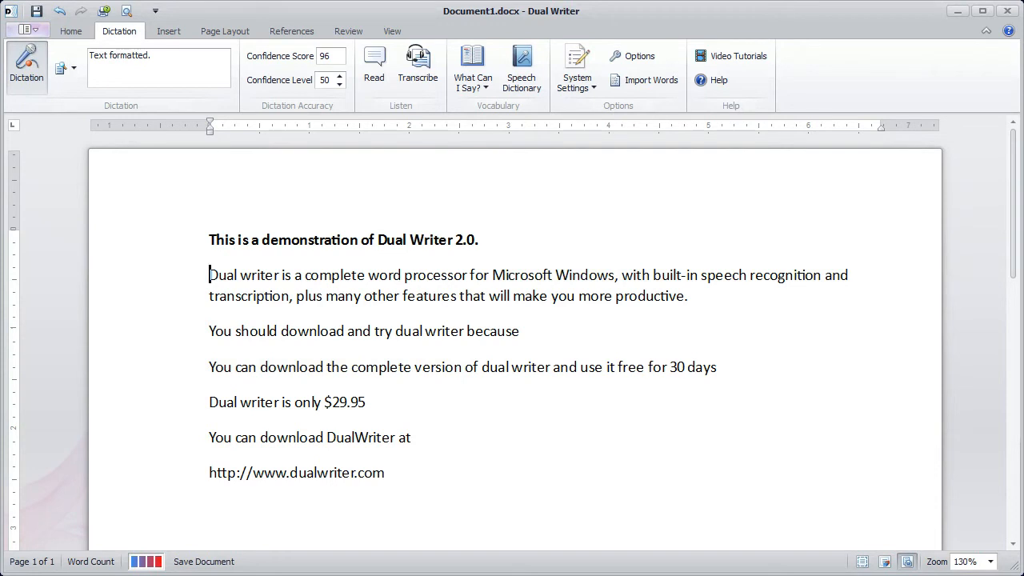
{"action": "left_click_drag", "start_coordinate": [208, 275], "coordinate": [686, 296]}
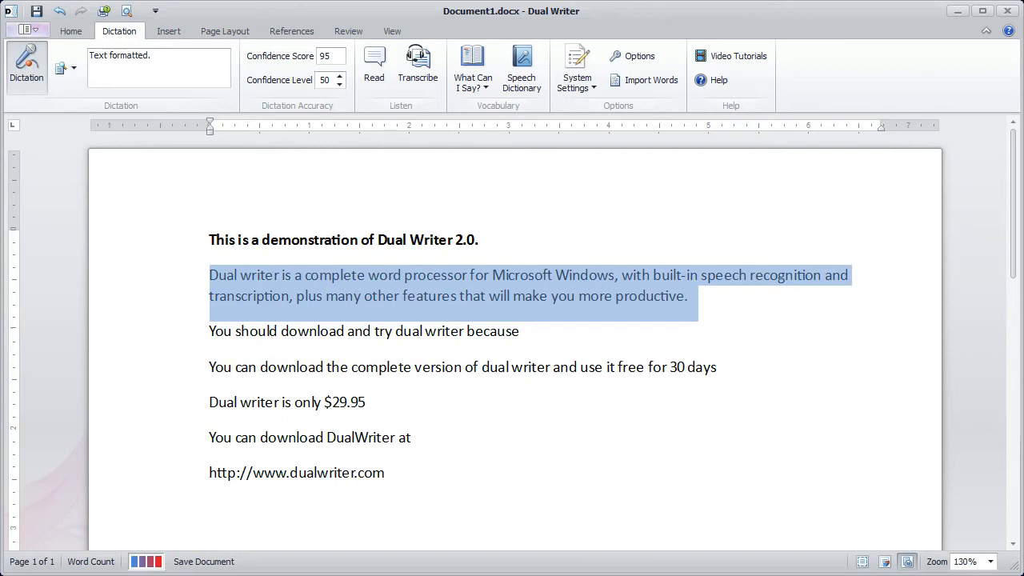
{"action": "left_click", "coordinate": [374, 67]}
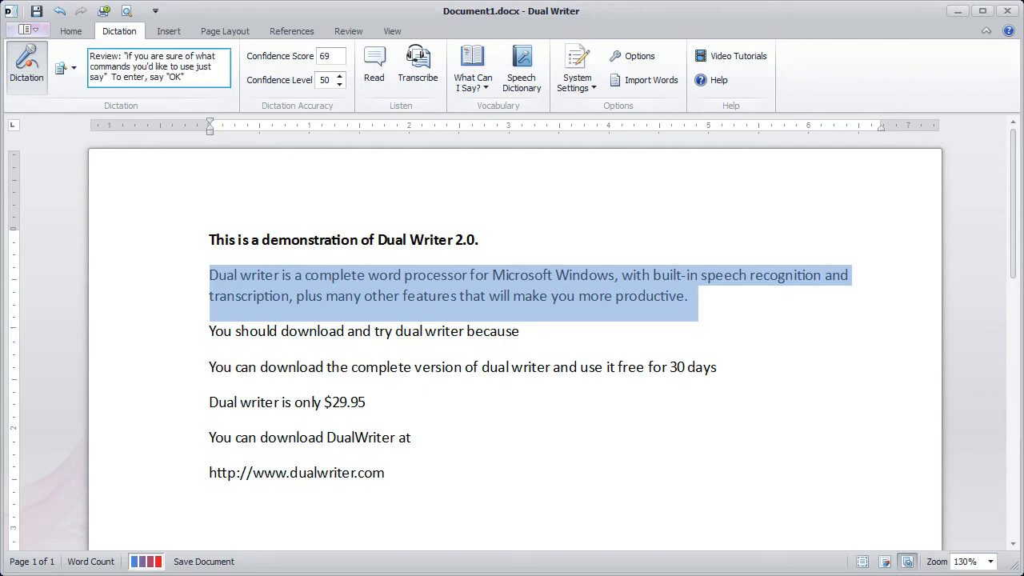
{"action": "left_click", "coordinate": [474, 67]}
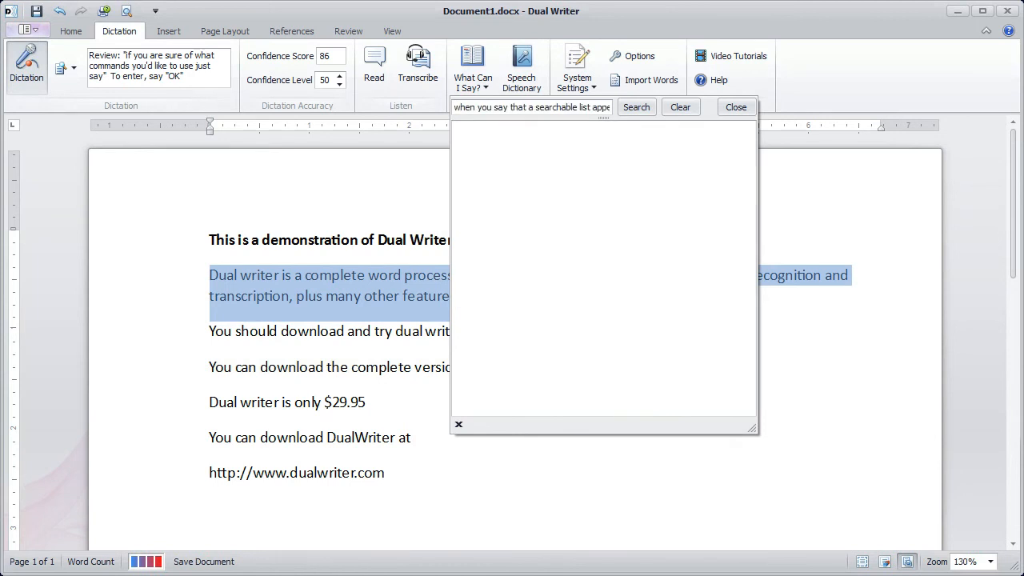
{"action": "left_click", "coordinate": [734, 106]}
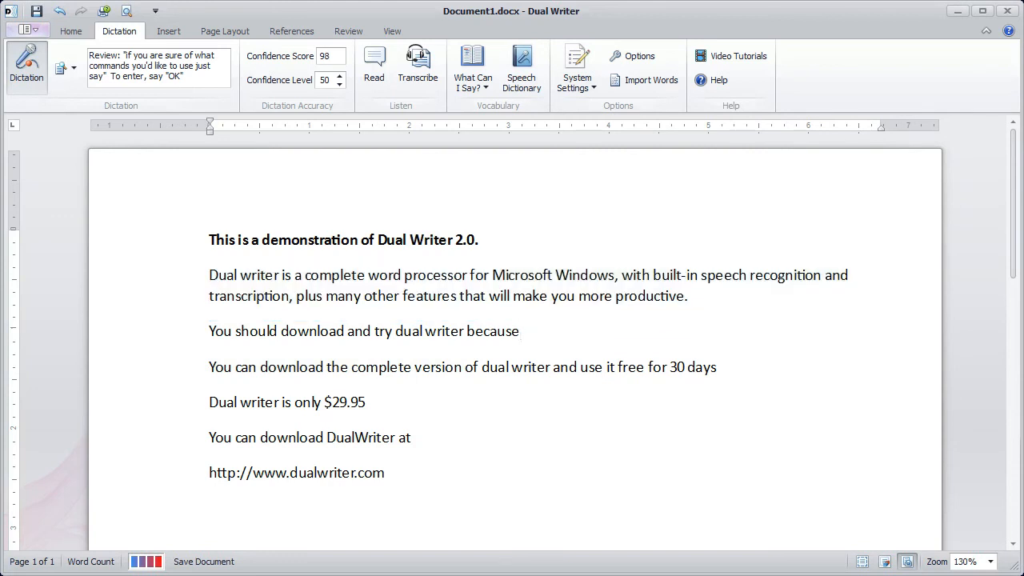
Bullet the free-trial and $29.95 price lines, then pause dictation
{"action": "left_click", "coordinate": [210, 366]}
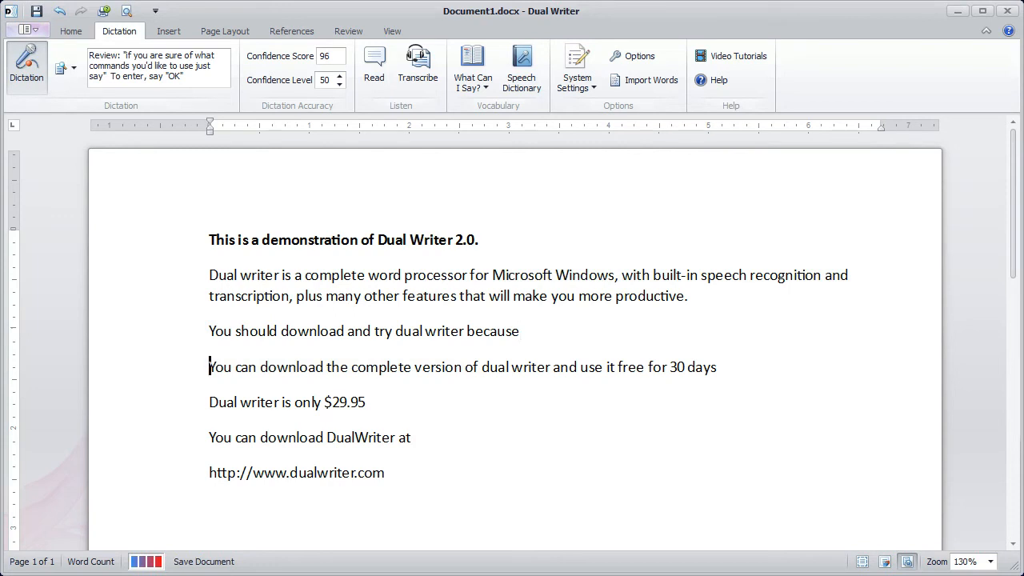
{"action": "left_click_drag", "start_coordinate": [208, 366], "coordinate": [365, 403]}
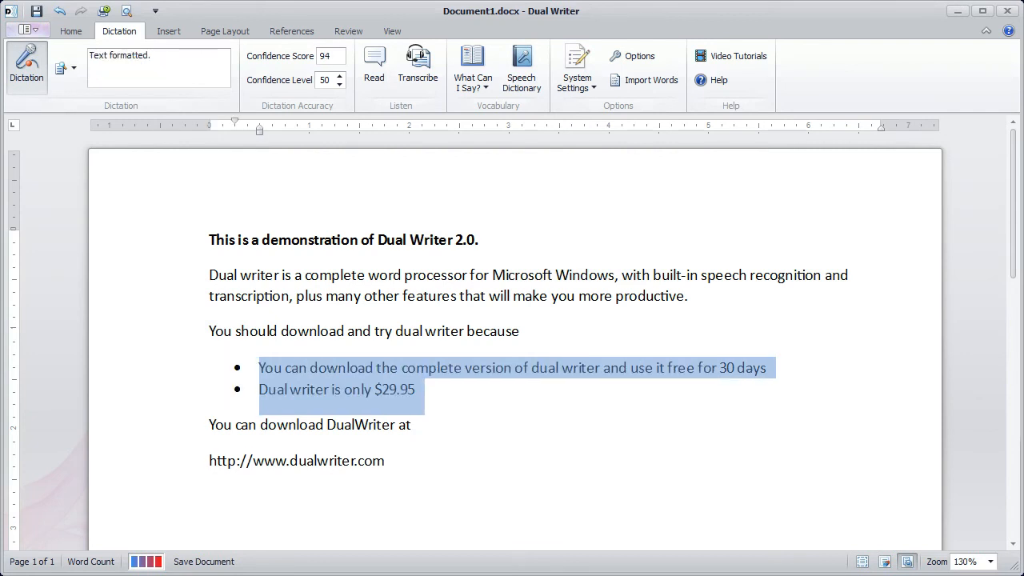
{"action": "left_click", "coordinate": [208, 494]}
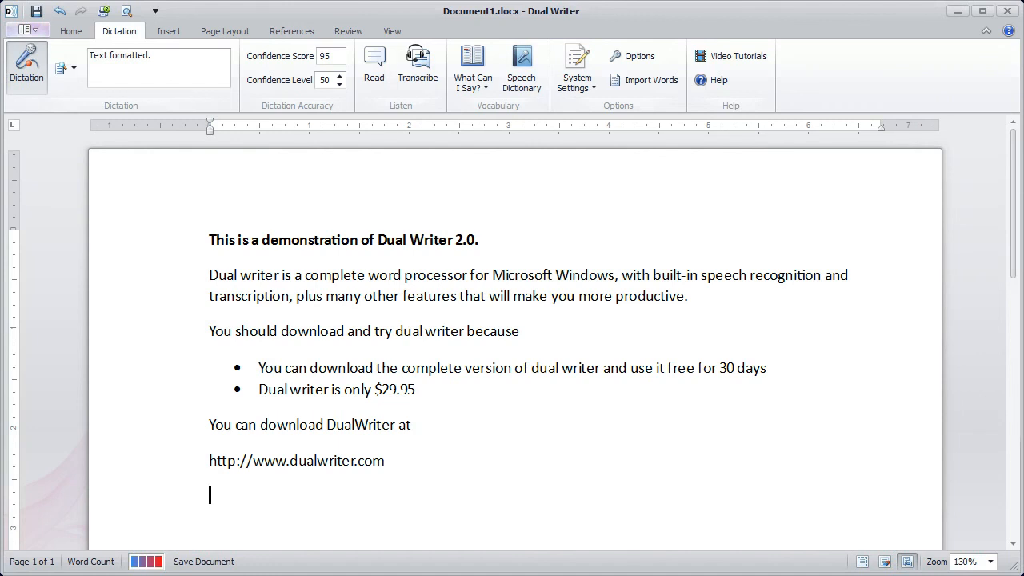
{"action": "left_click", "coordinate": [26, 64]}
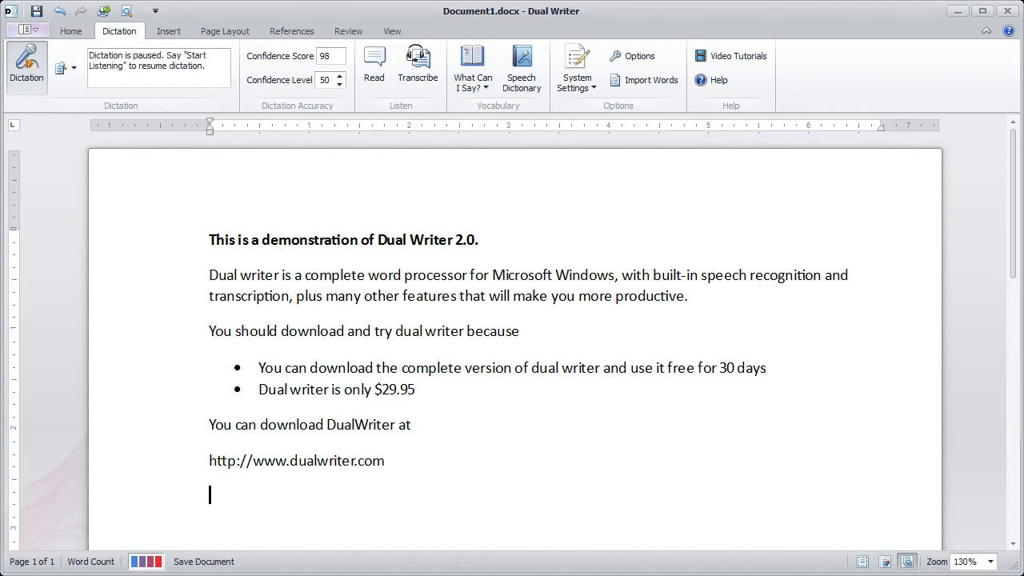